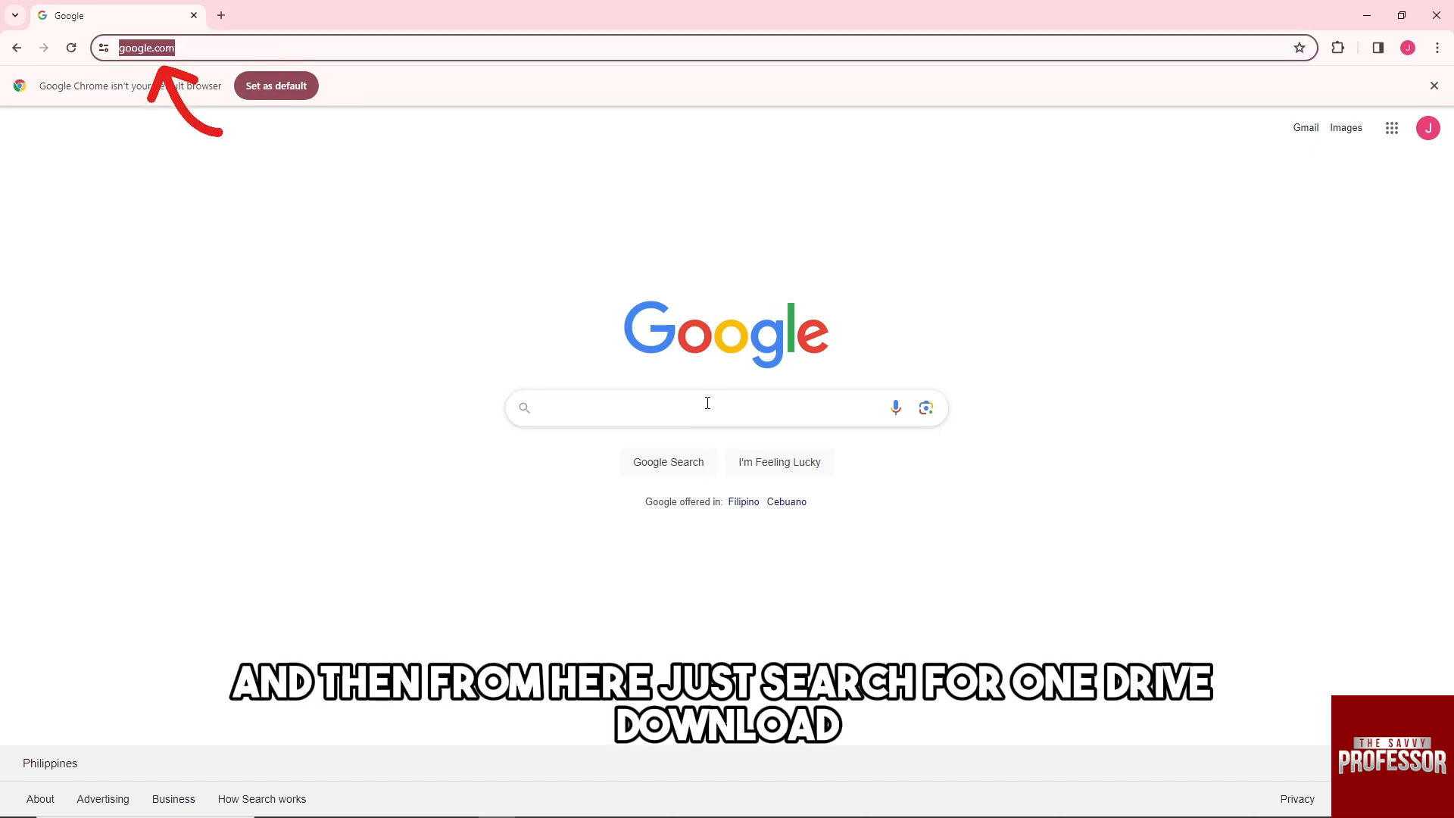
Search Google for "one drive download" to bring up download results
text(one drive download)
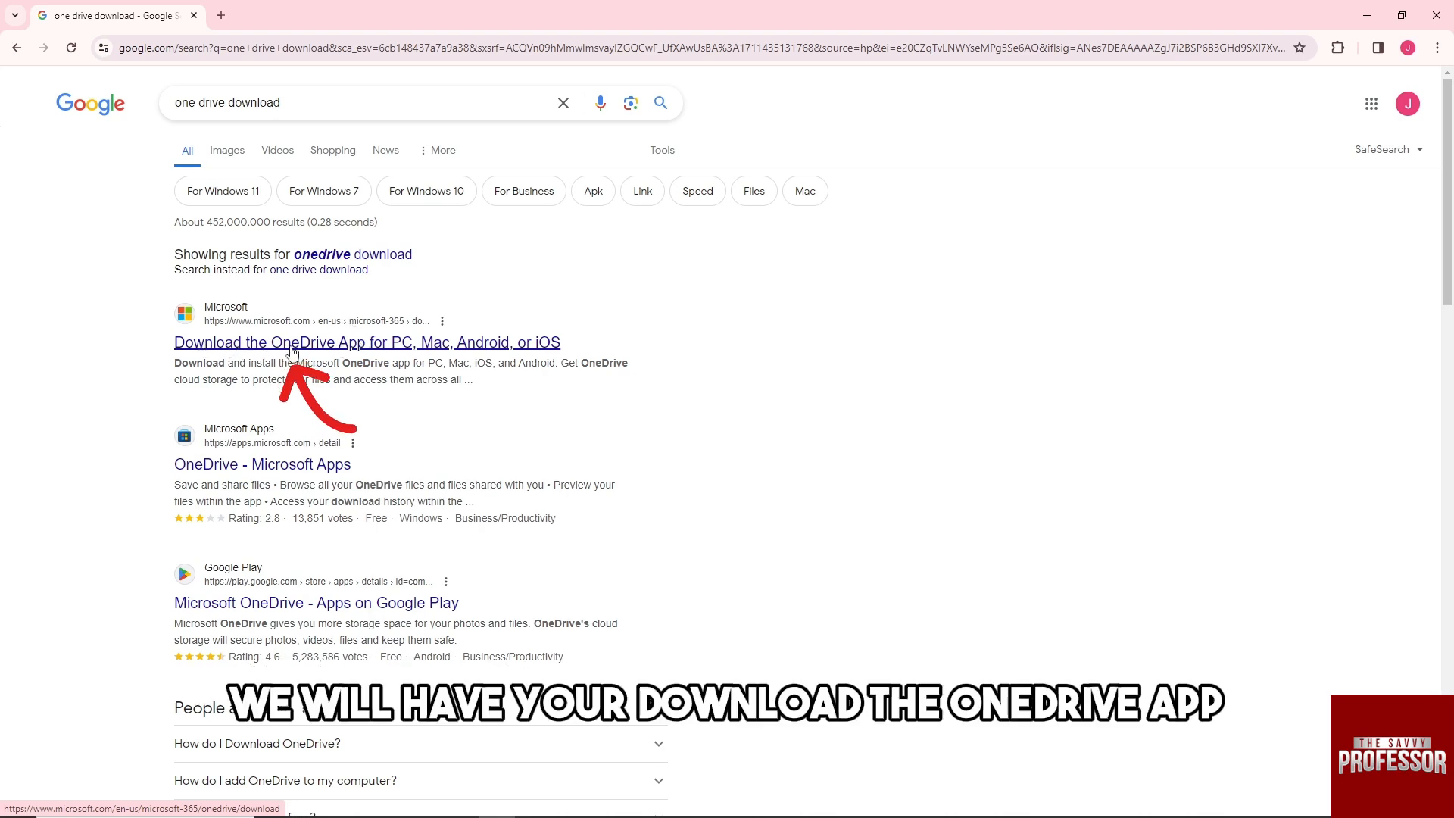
Go to Microsoft's Download OneDrive page and download the 63.8 MB Windows installer
click(334, 349)
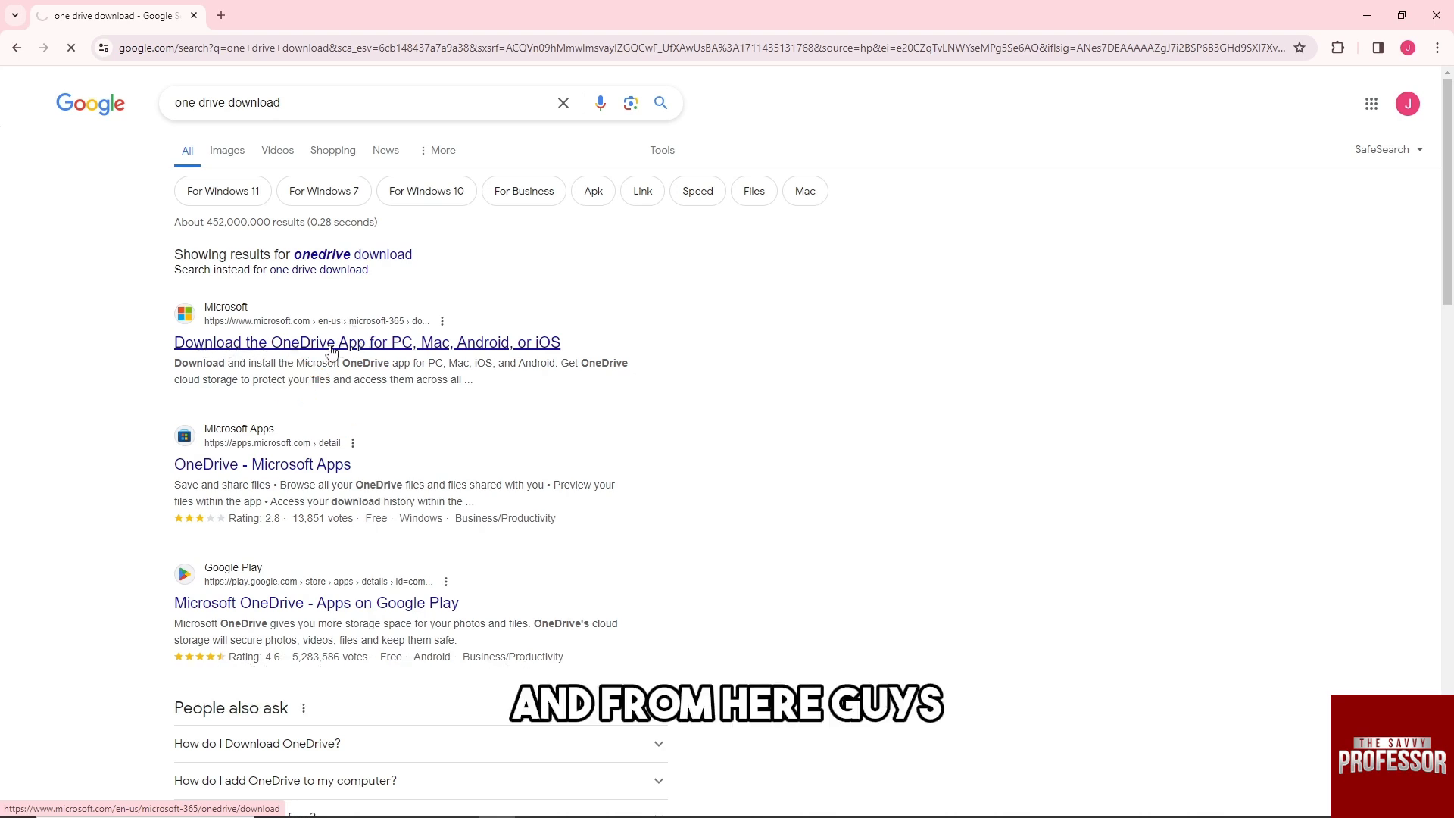
click(331, 343)
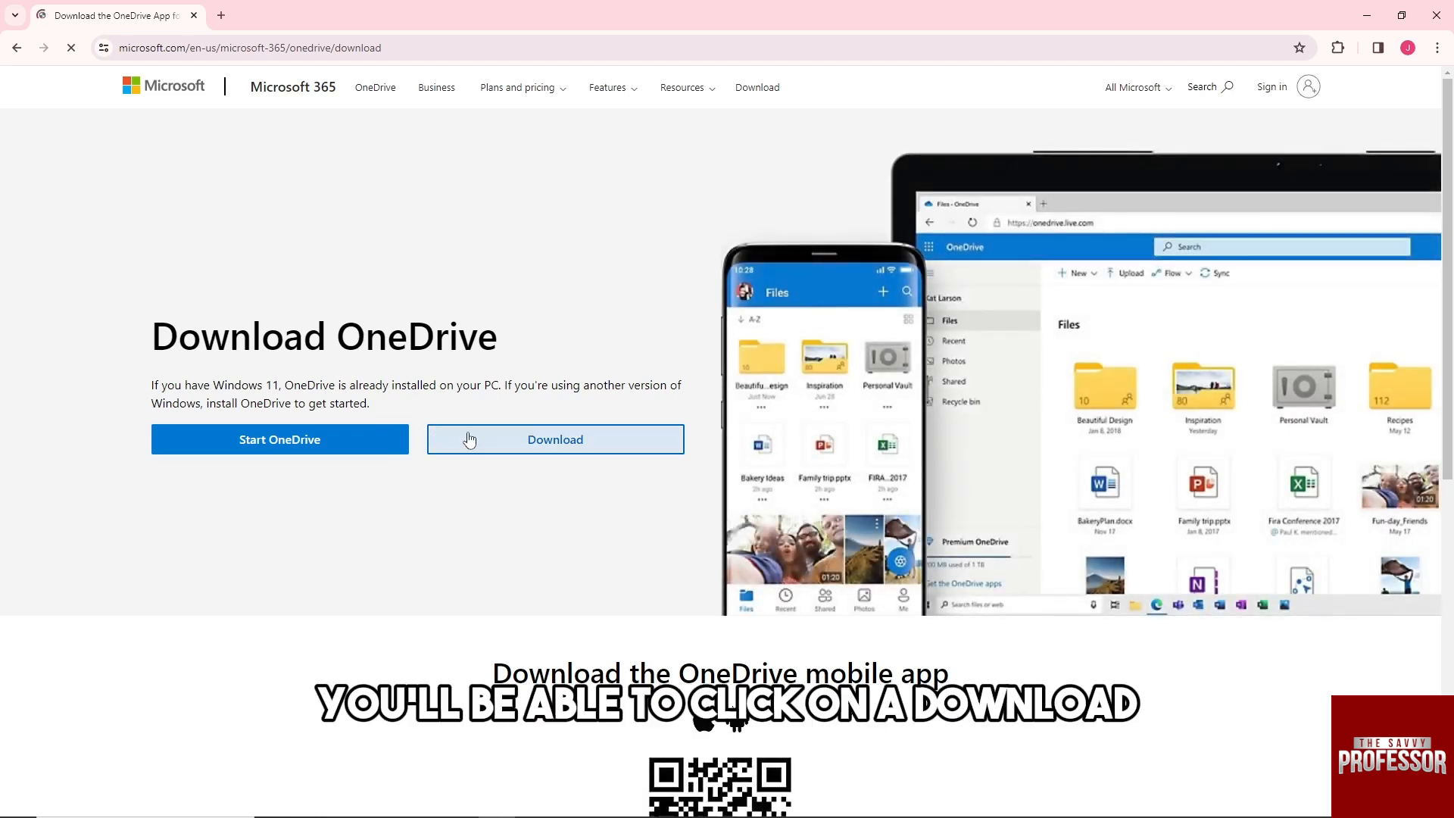
click(554, 439)
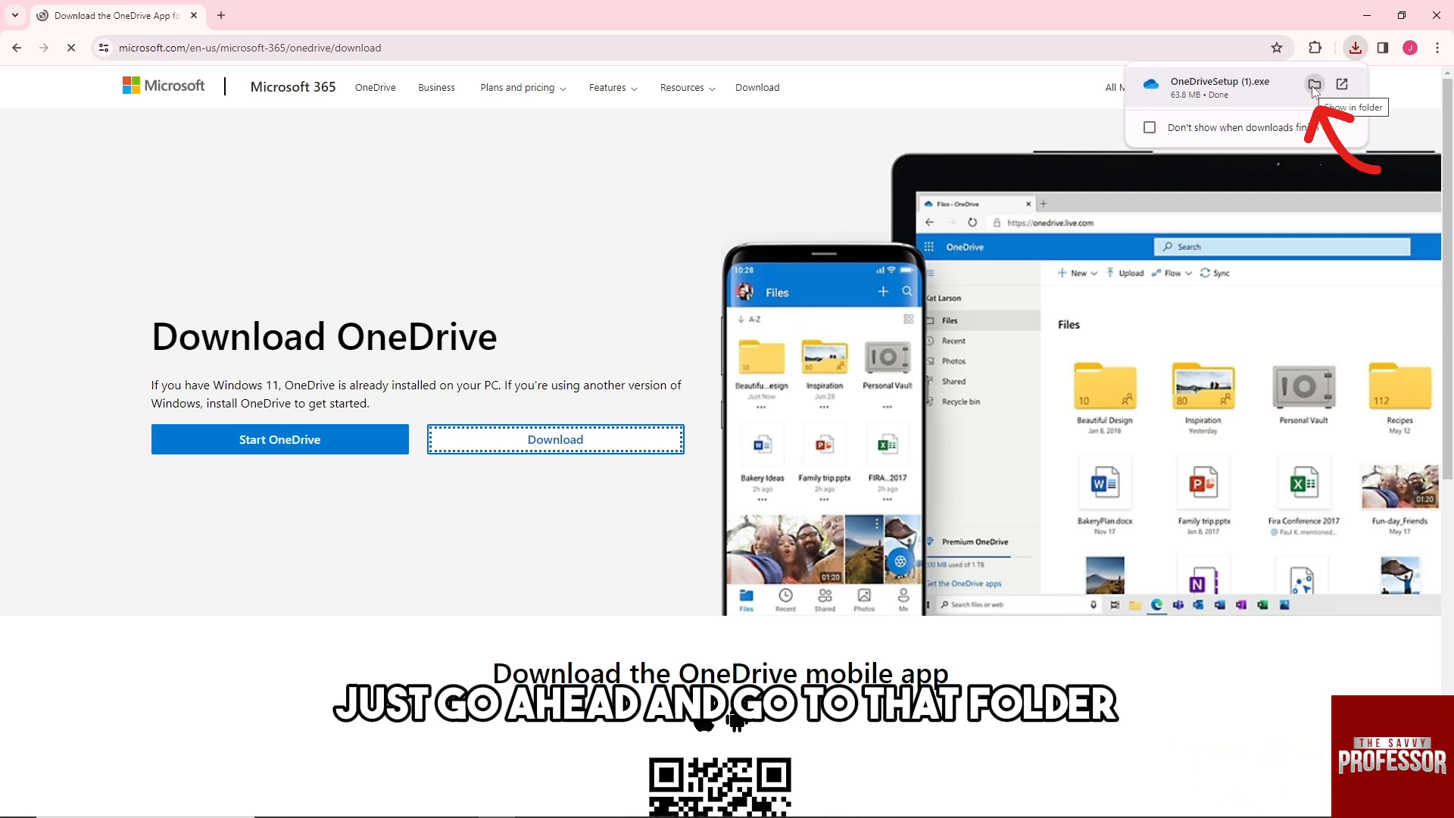
Show the installer in Downloads and run OneDriveSetup (1) to reach the Set up OneDrive window
click(1313, 85)
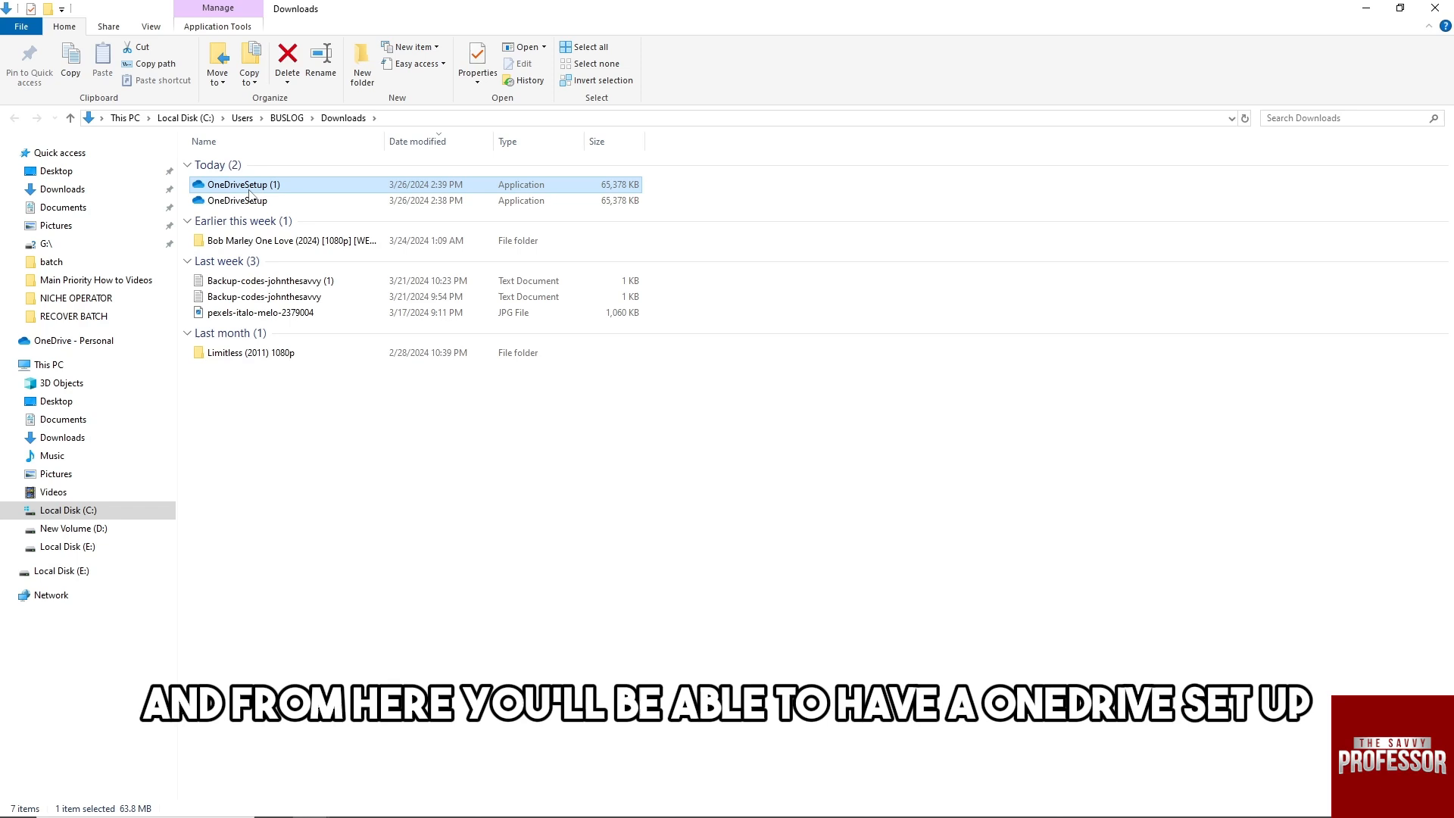
mouse_move(250, 188)
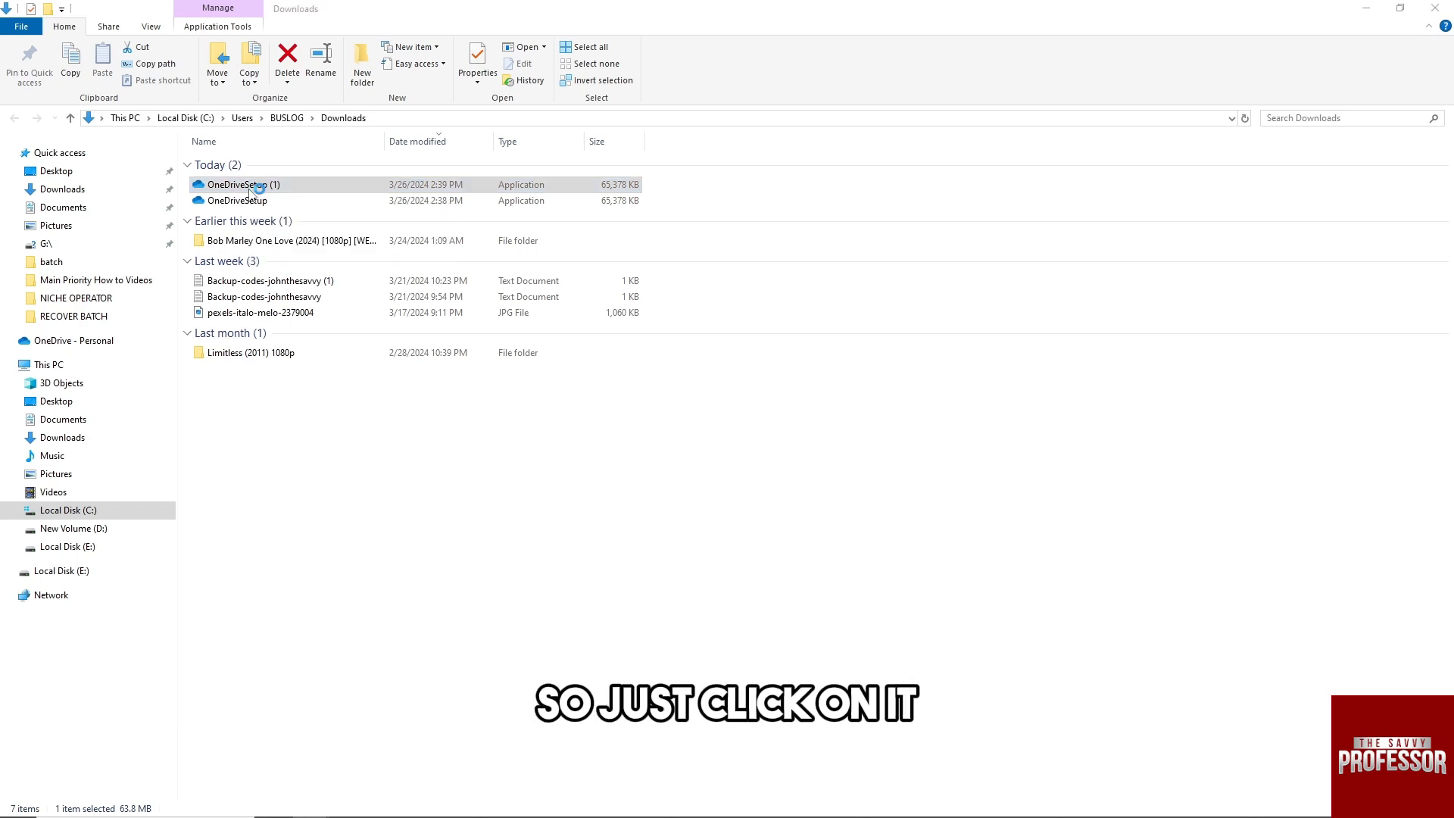
double_click(239, 185)
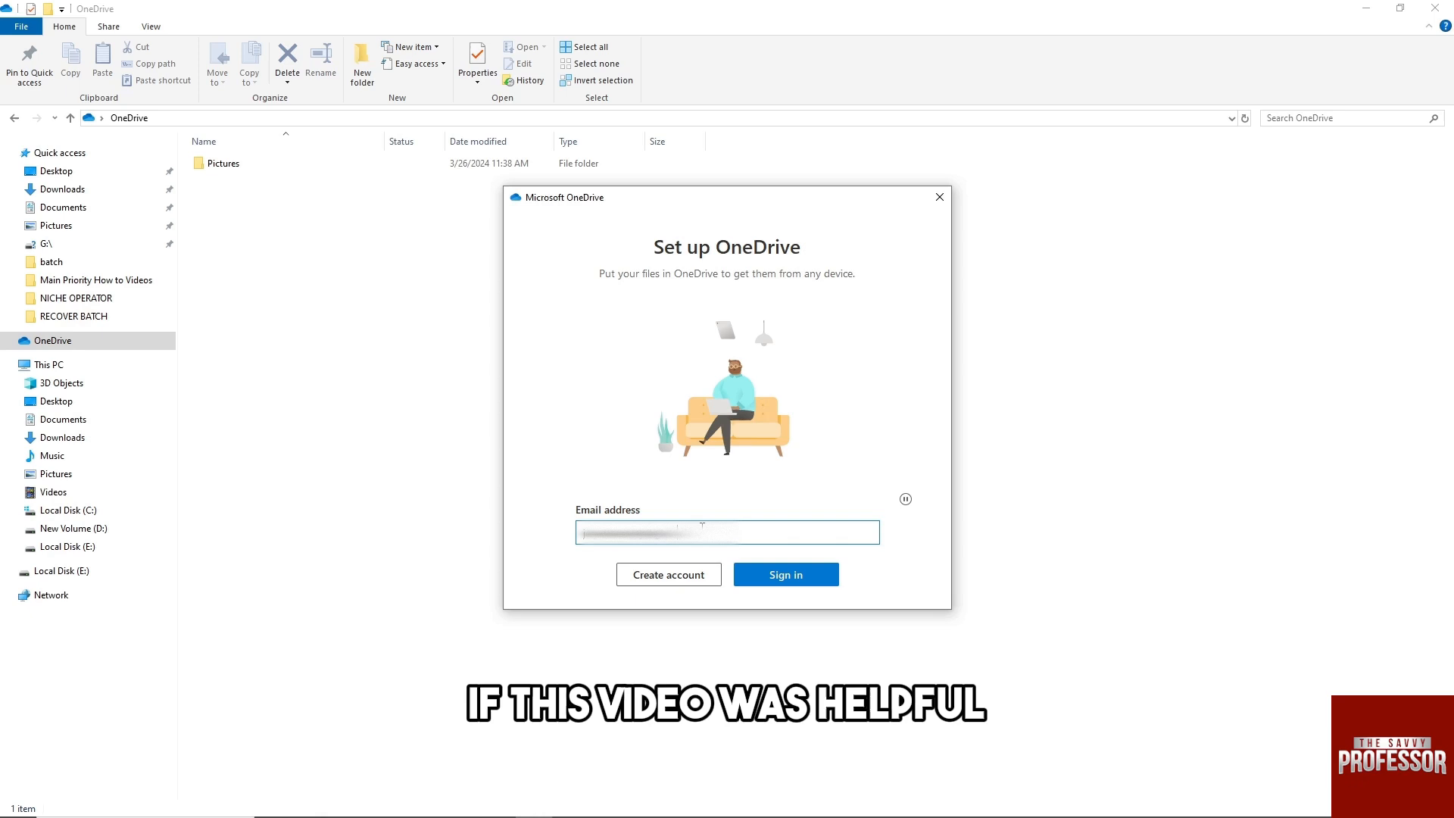
mouse_move(809, 567)
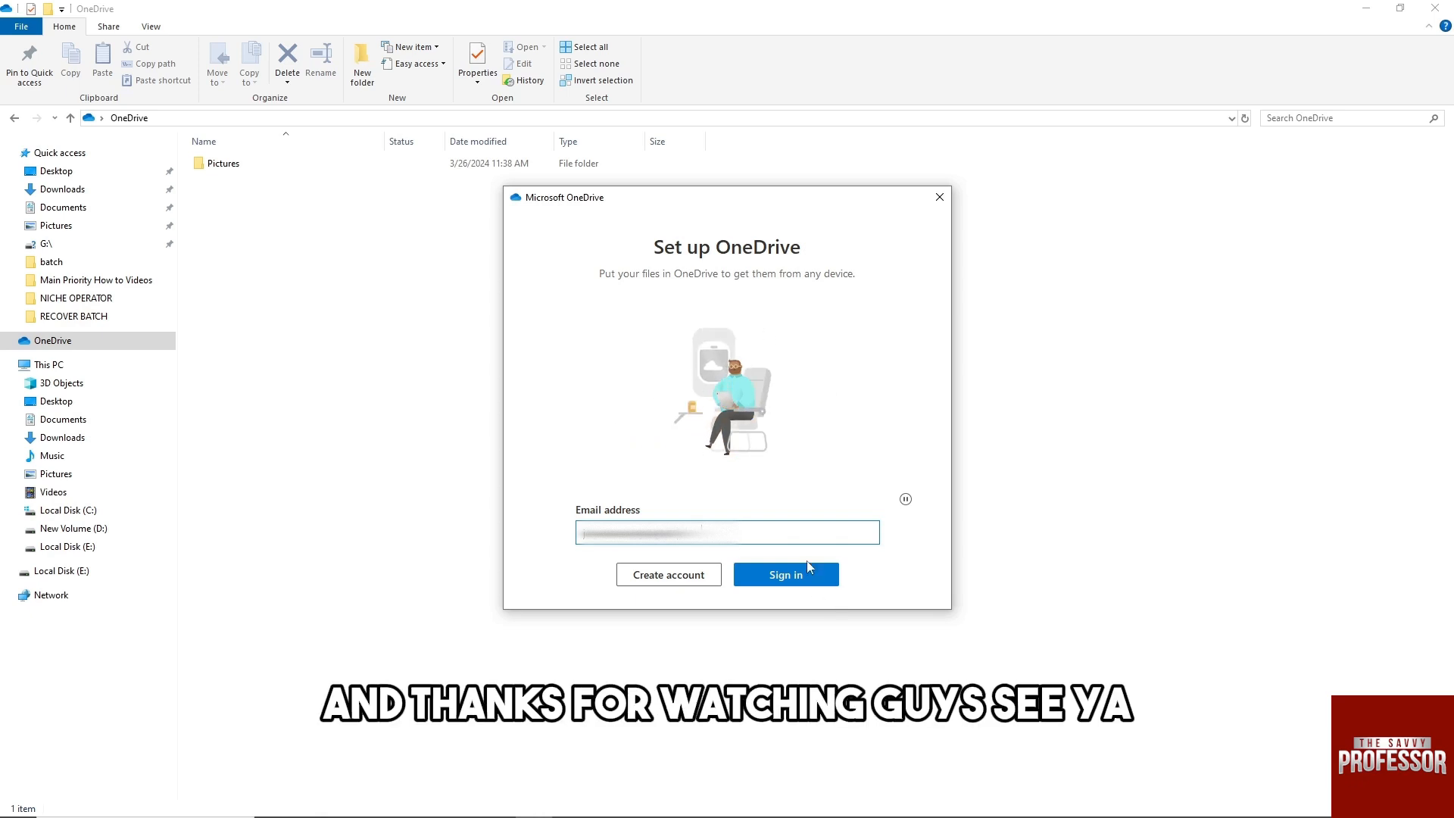